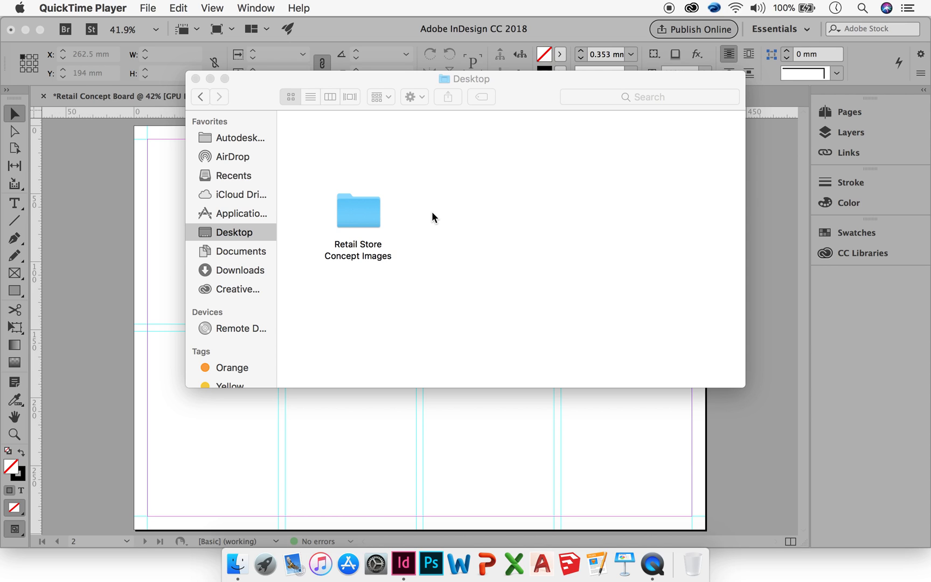
mouse_move(425, 216)
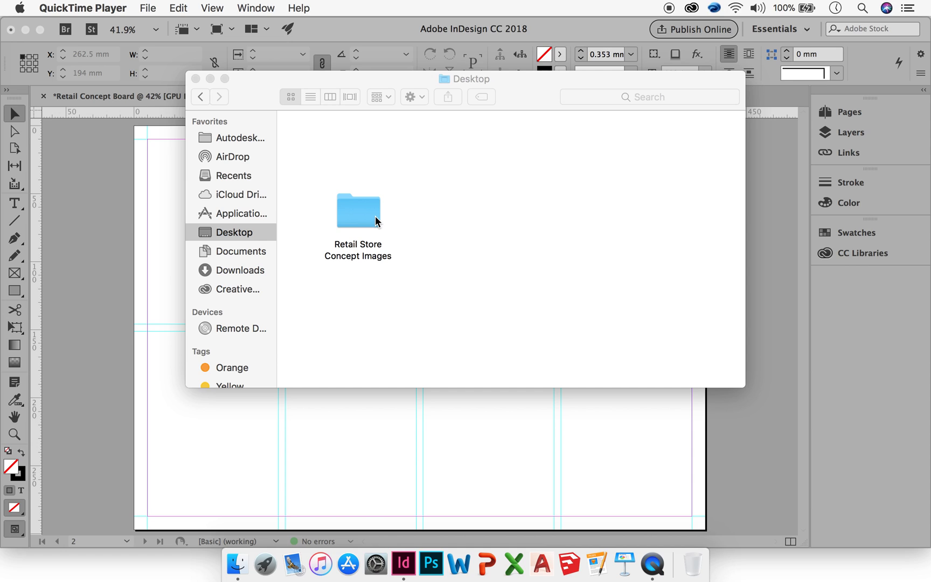
mouse_move(386, 248)
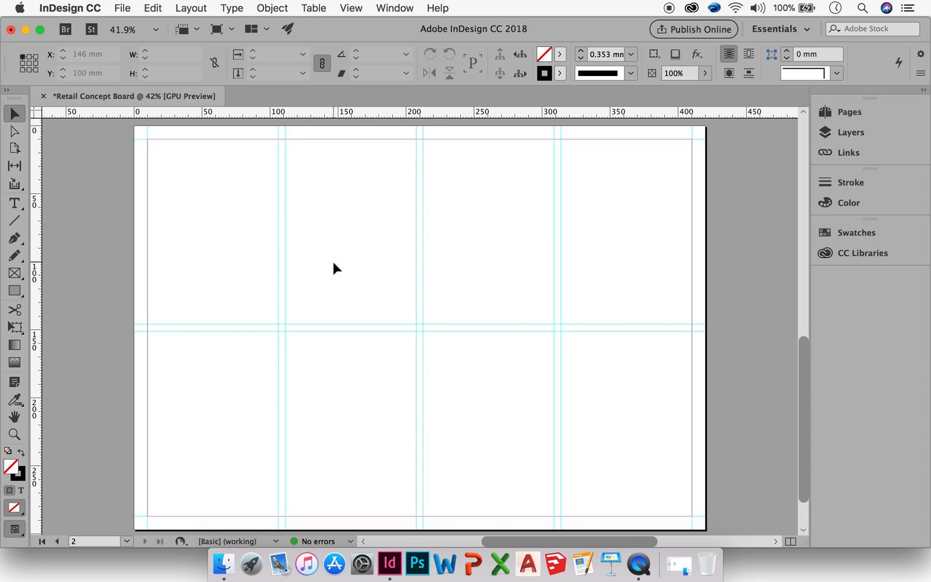
mouse_move(258, 270)
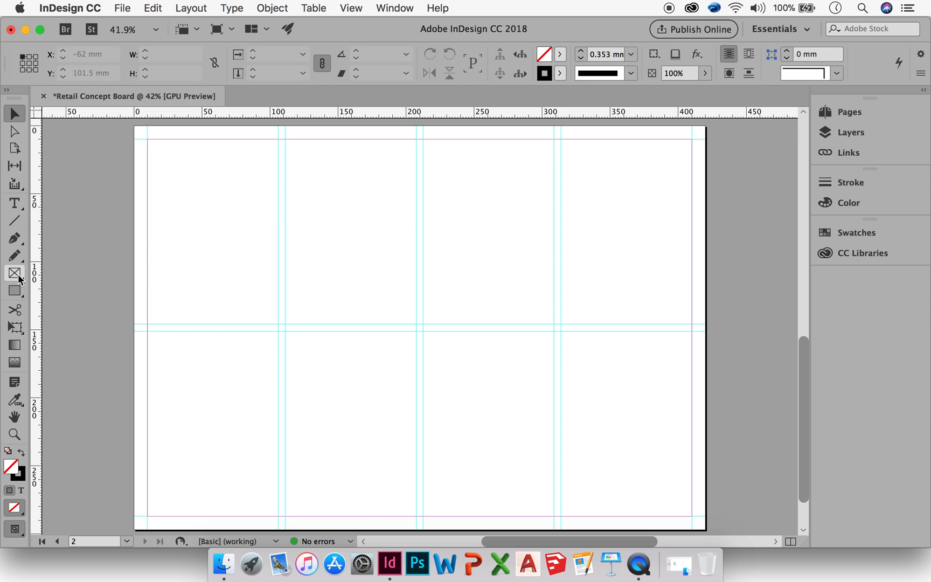
mouse_move(14, 272)
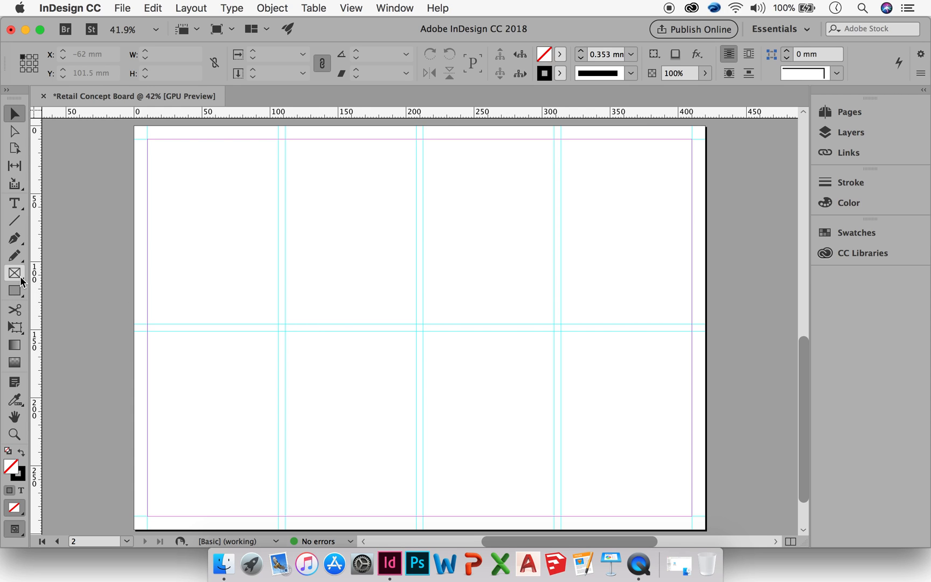
mouse_move(14, 272)
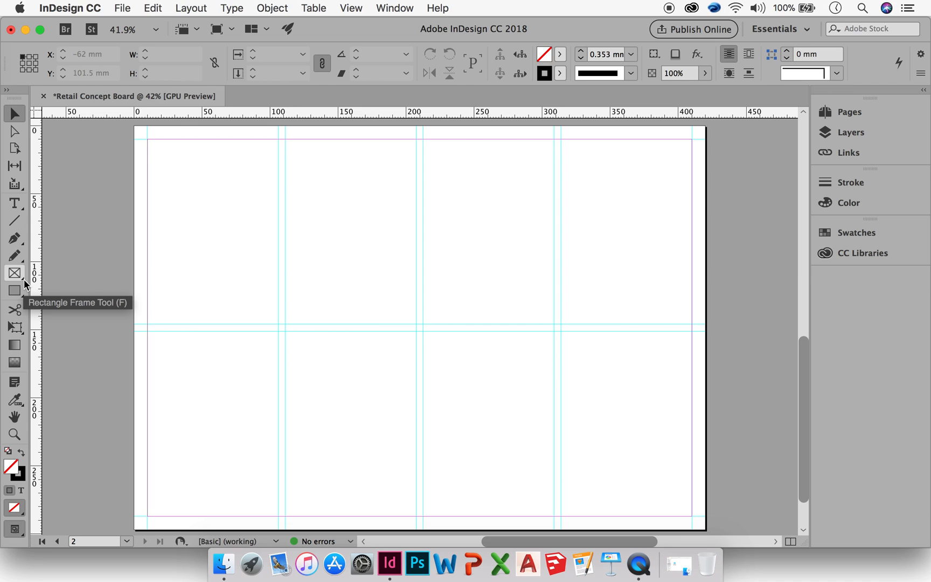
Switch to the Rectangle Frame Tool for drawing placeholder frames.
left_click(14, 272)
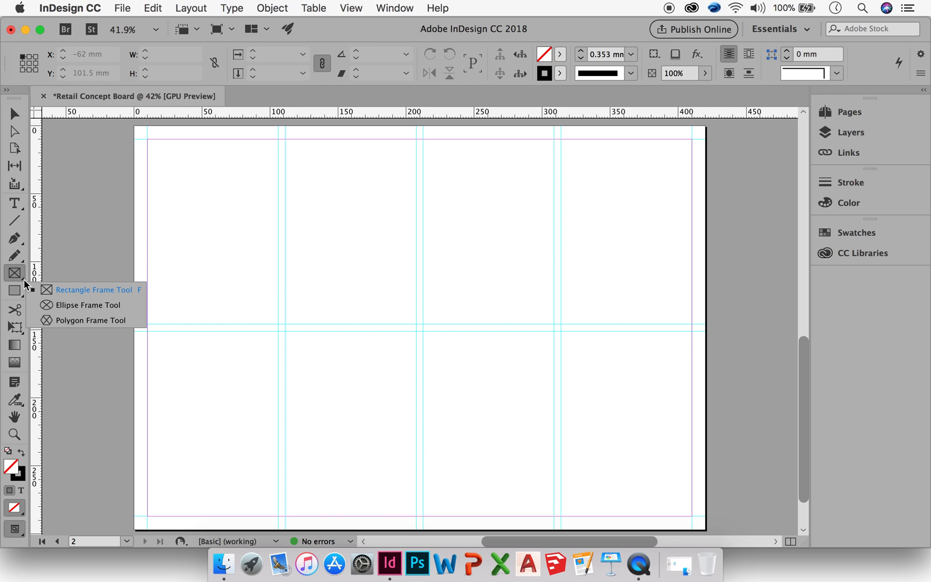
mouse_move(87, 304)
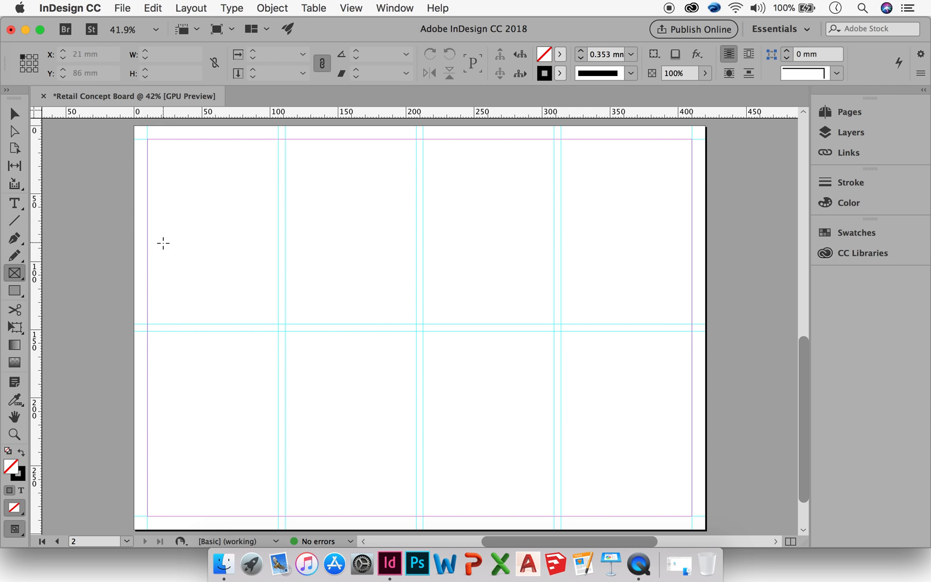
mouse_move(215, 245)
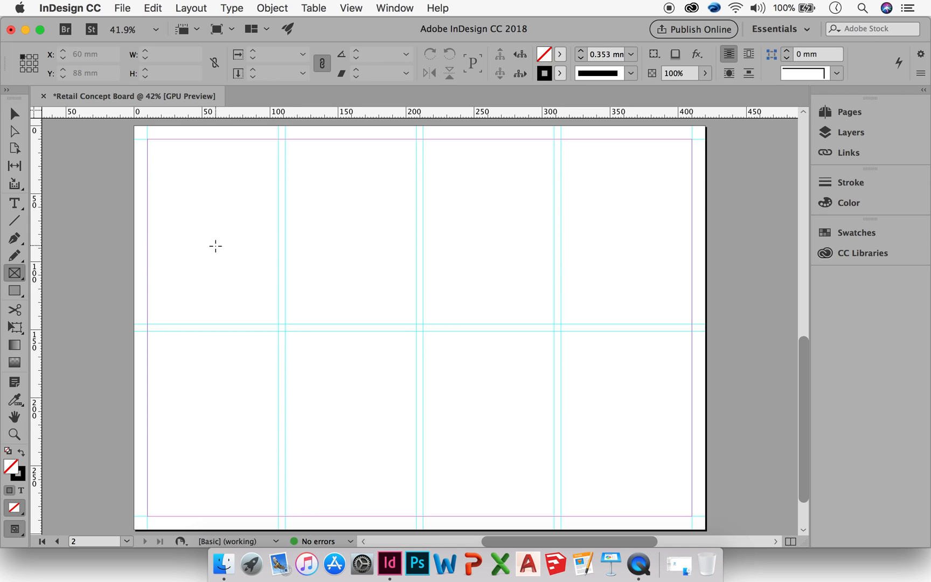
mouse_move(150, 325)
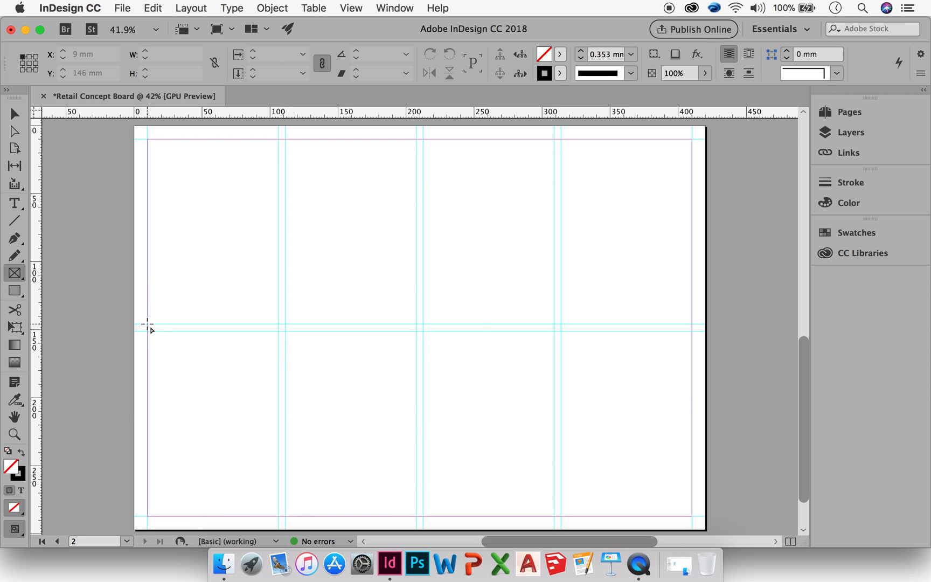
Draw a square frame in the top-left grid cell and set its X to 10 mm.
left_click_drag(147, 325, 251, 195)
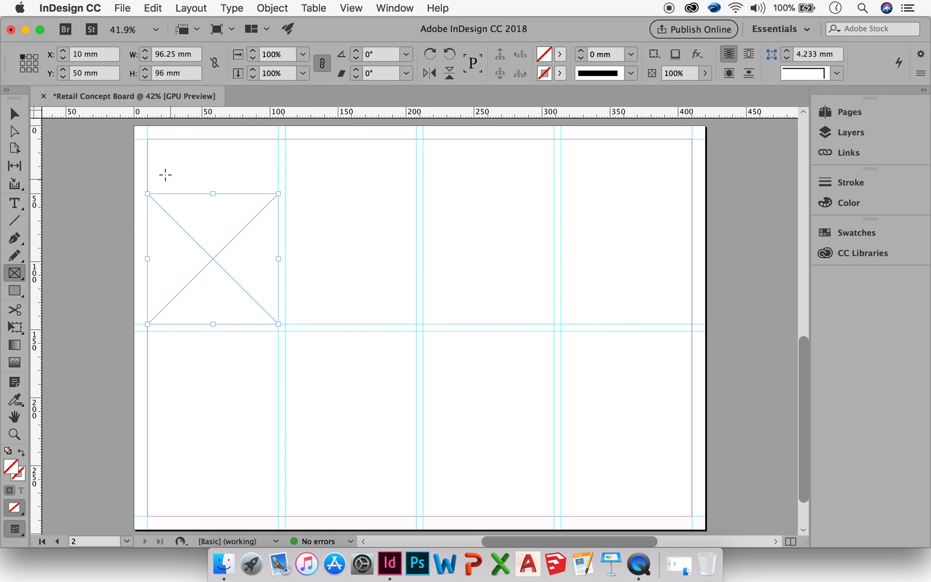
mouse_move(257, 310)
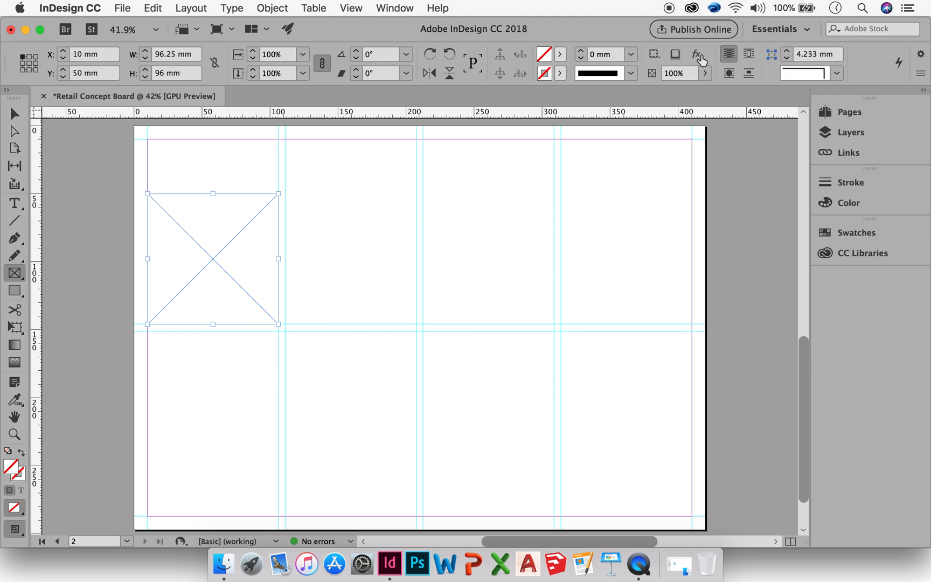
left_click(89, 54)
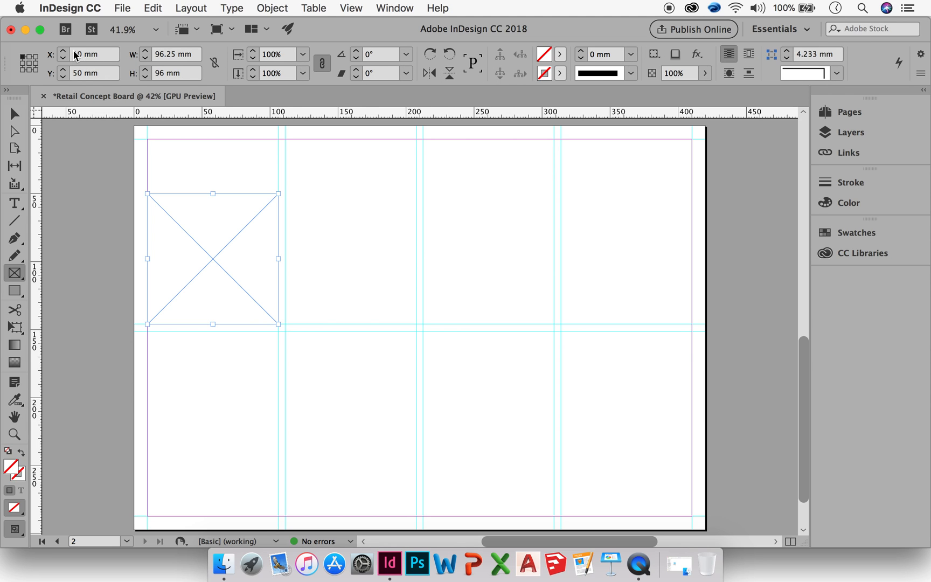
type("10 mm")
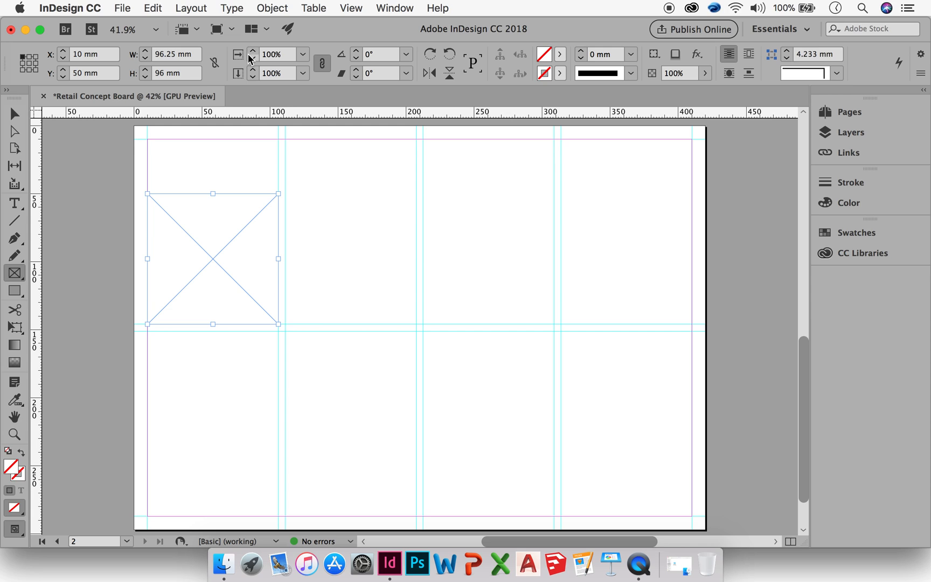
left_click(252, 51)
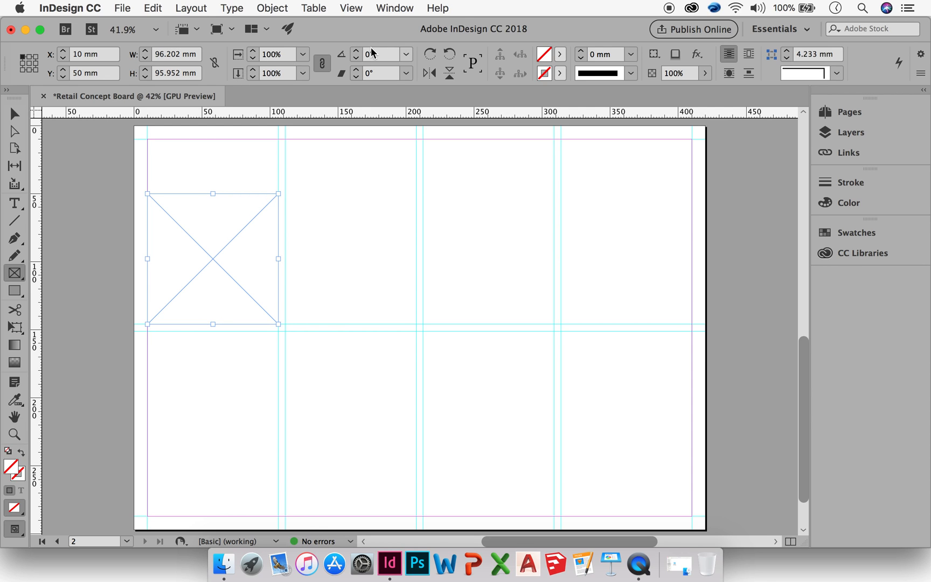
Try rotating the frame to 90° and 45°, then reset rotation to 0°.
left_click(382, 54)
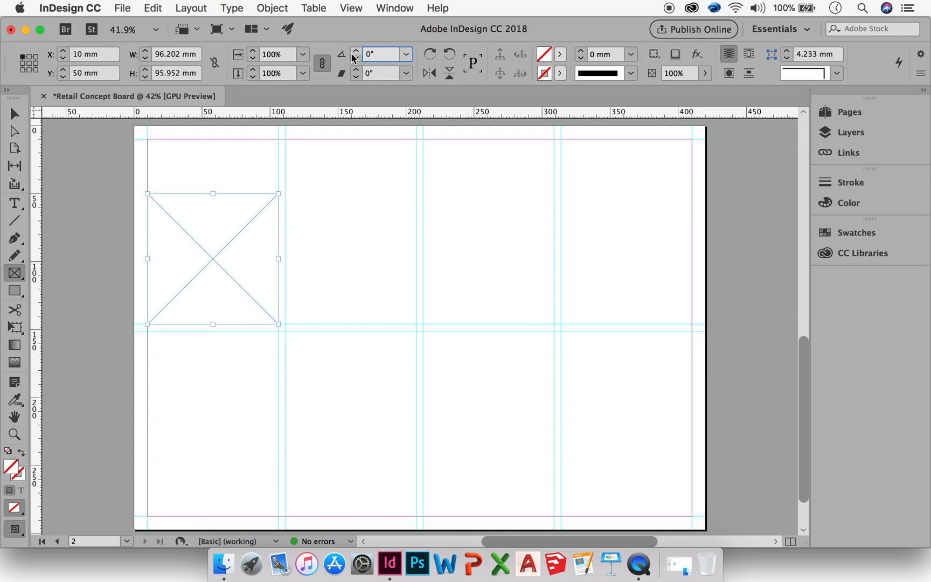
type("90")
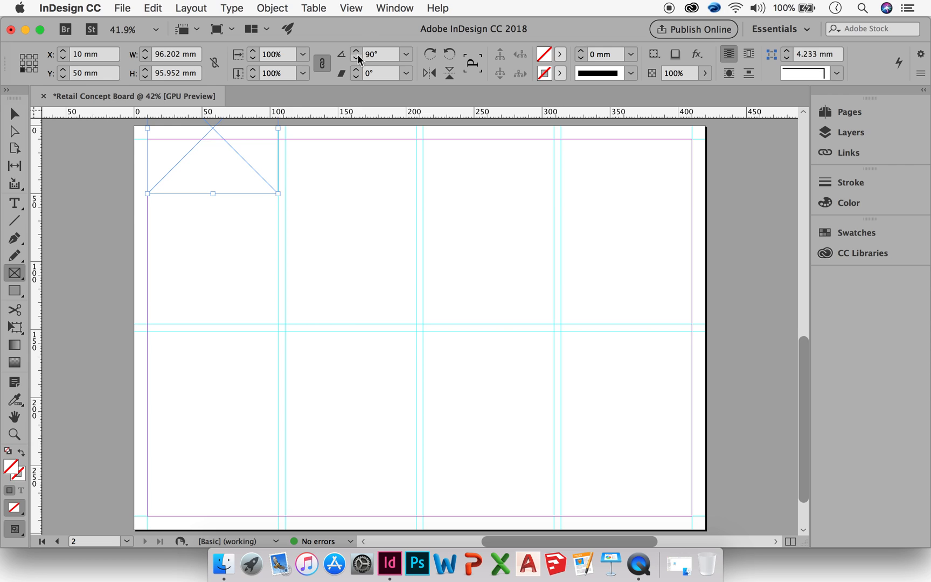
left_click(380, 54)
type("45")
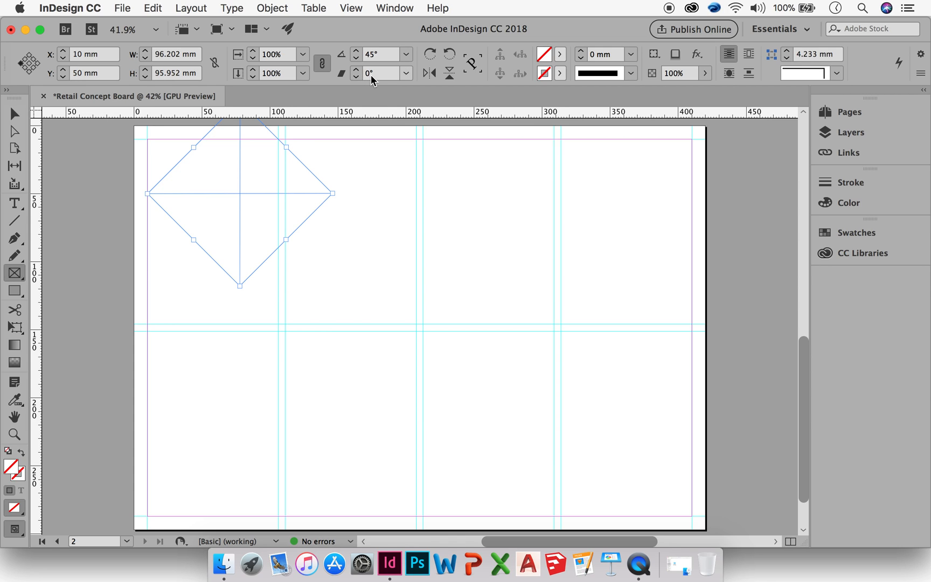
left_click(378, 54)
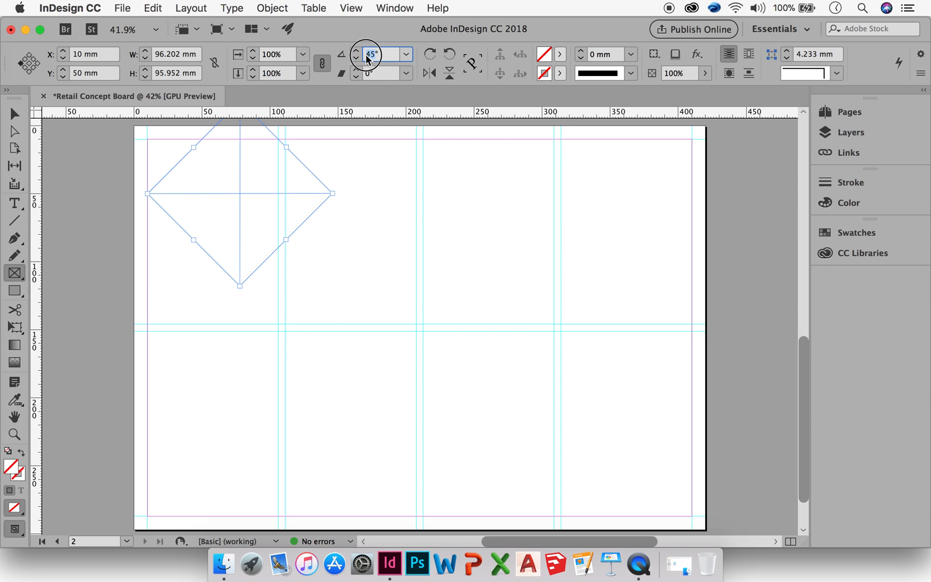
type("0°")
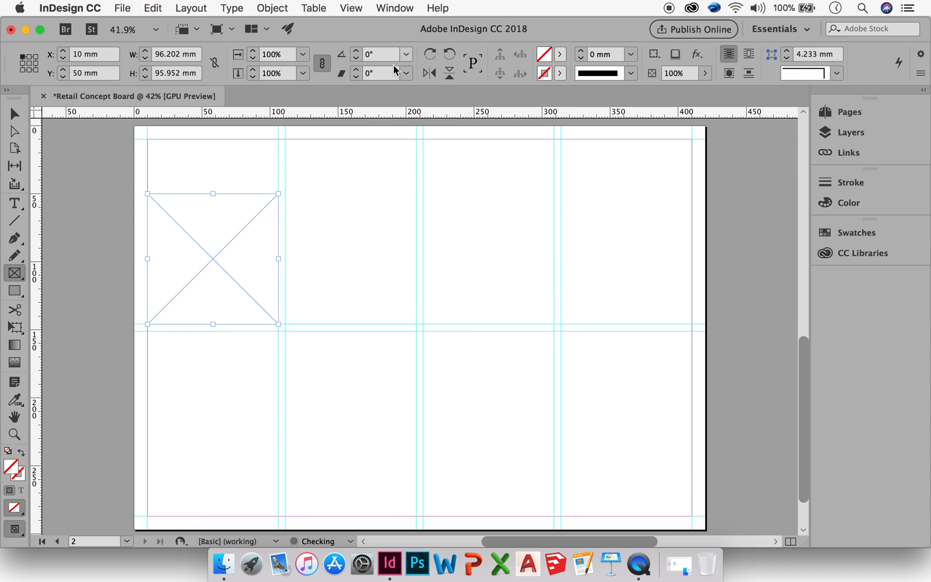
Give the top-left frame a [Black] stroke with a 1 mm weight.
left_click(429, 54)
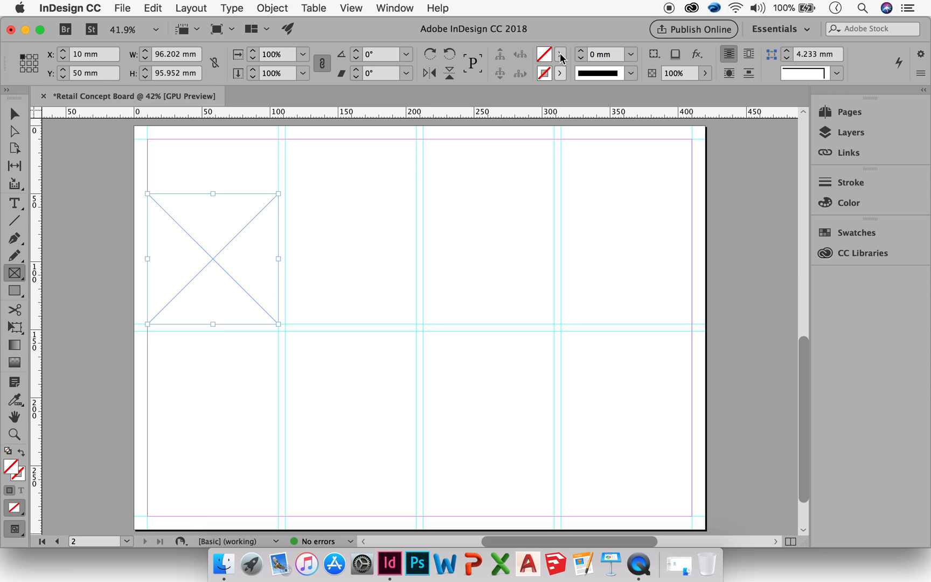
mouse_move(558, 58)
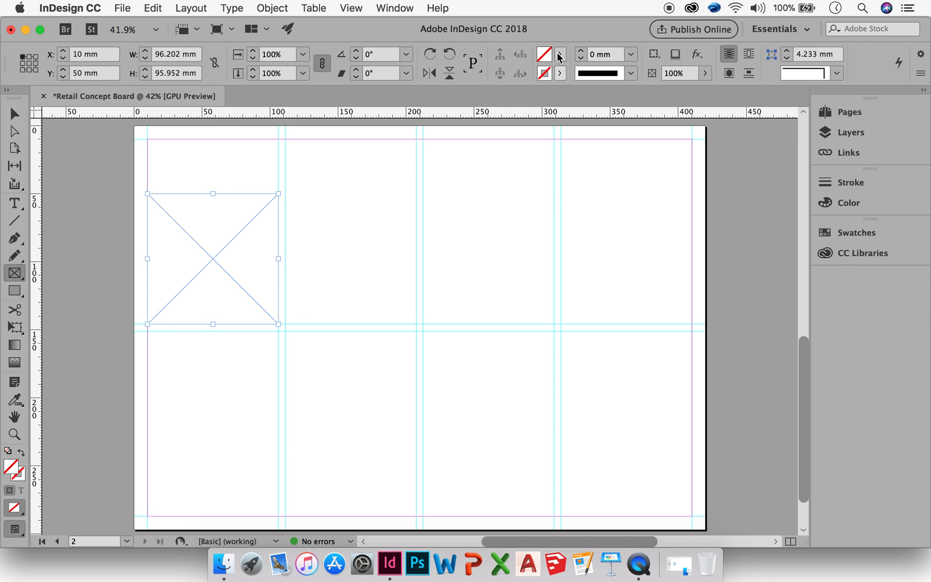
mouse_move(543, 54)
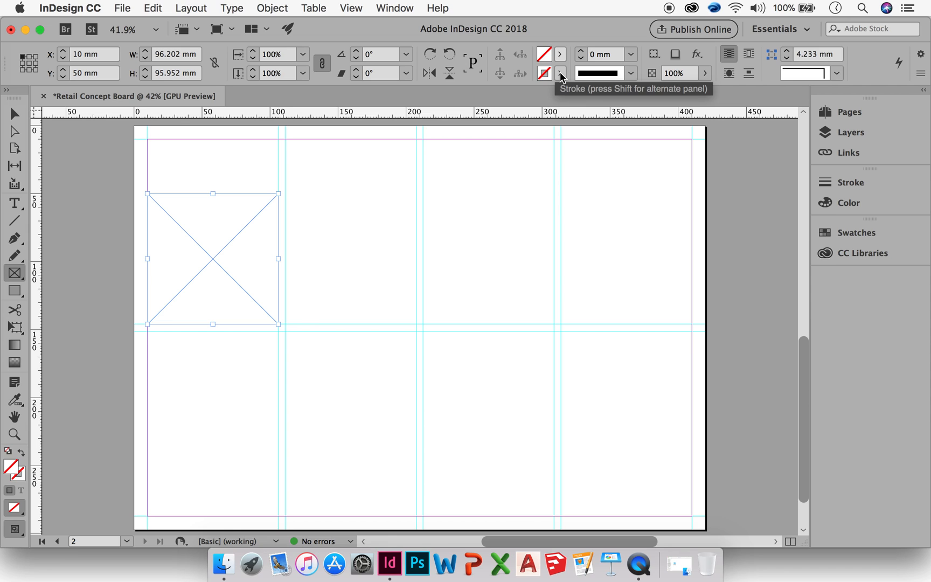
left_click(561, 73)
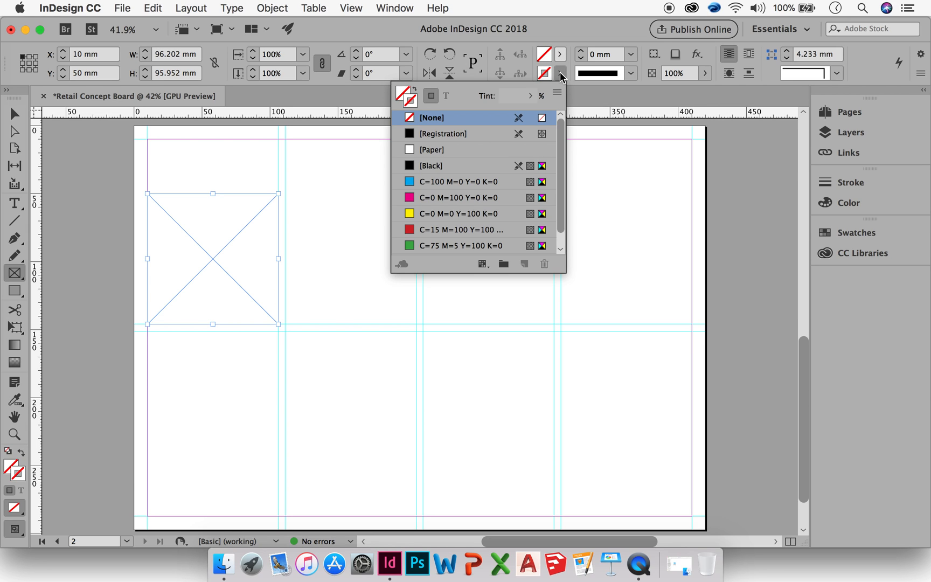
left_click(431, 165)
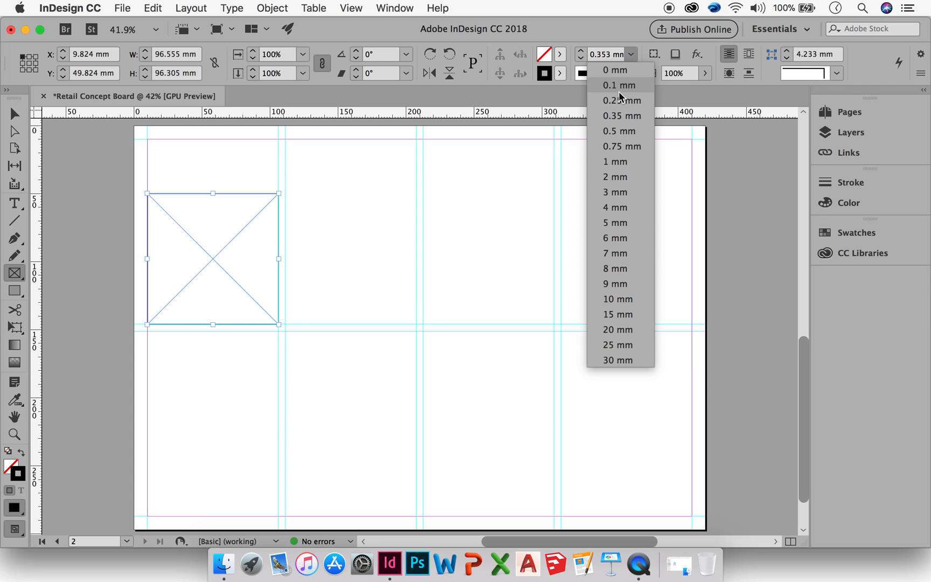
mouse_move(618, 161)
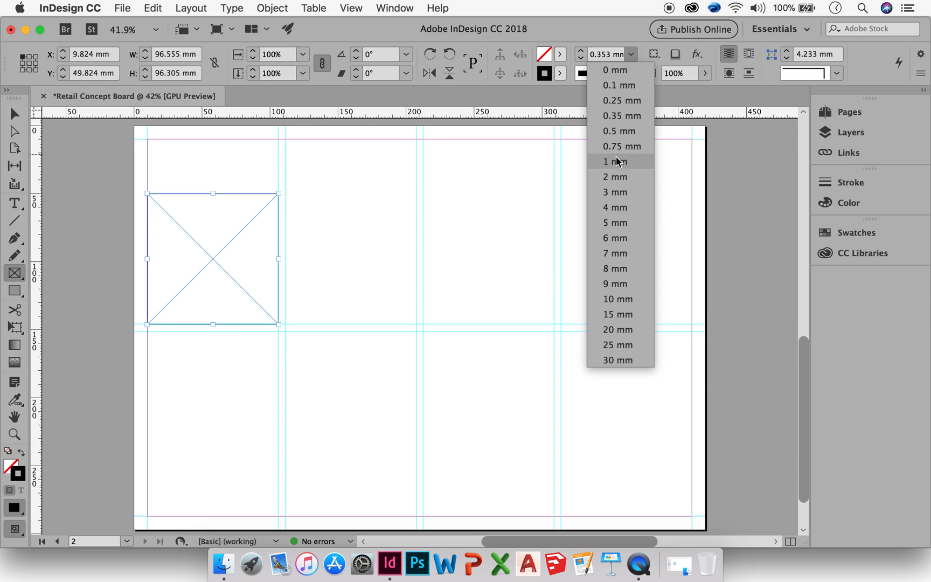
left_click(614, 192)
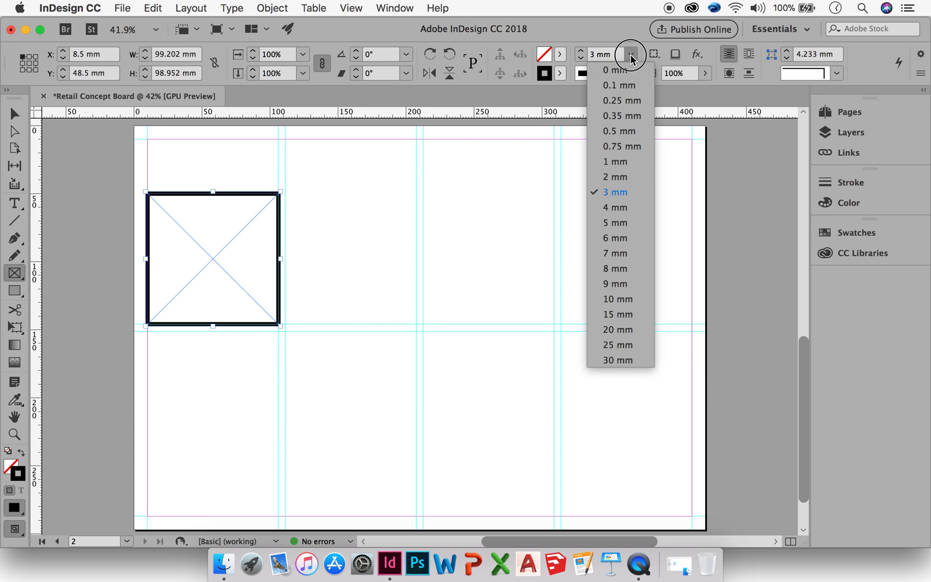
left_click(614, 161)
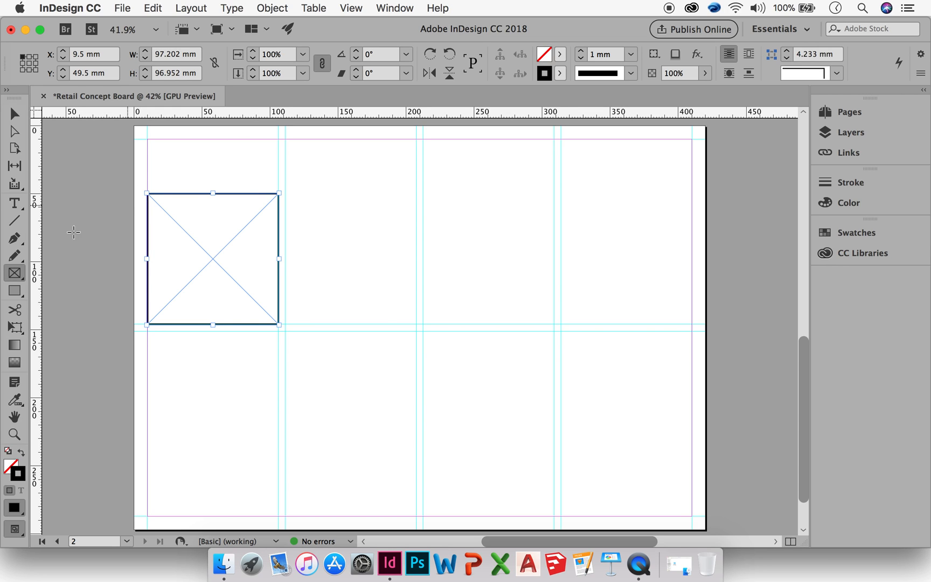
mouse_move(215, 155)
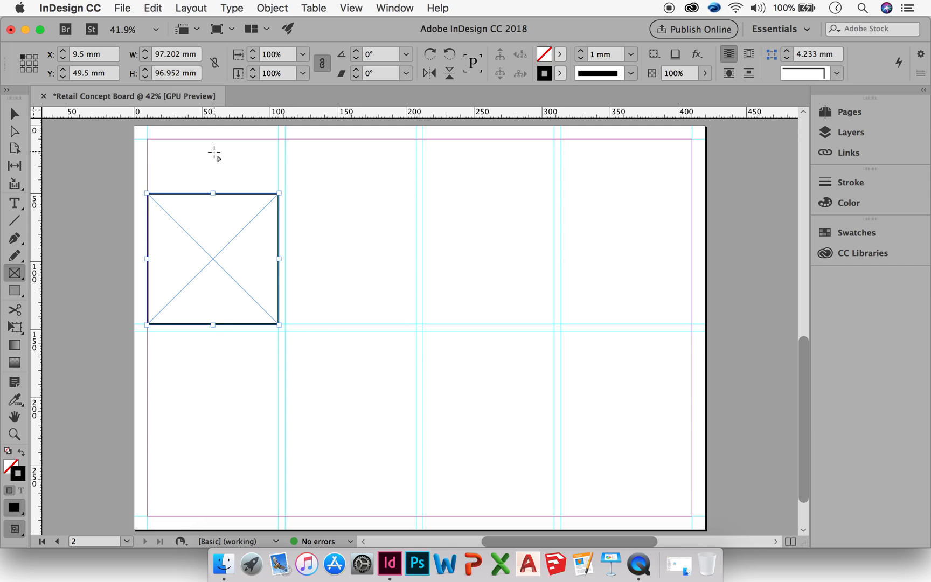
mouse_move(57, 135)
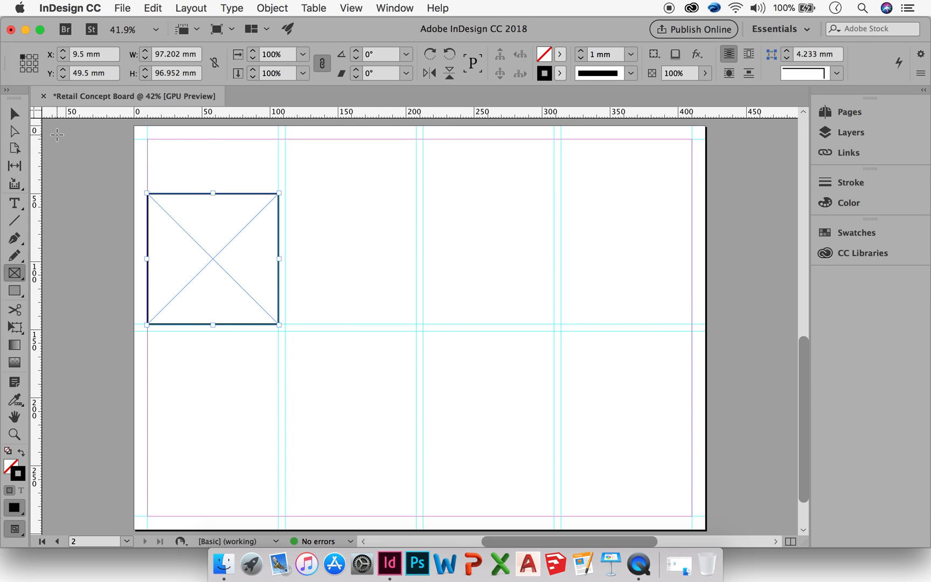
mouse_move(14, 113)
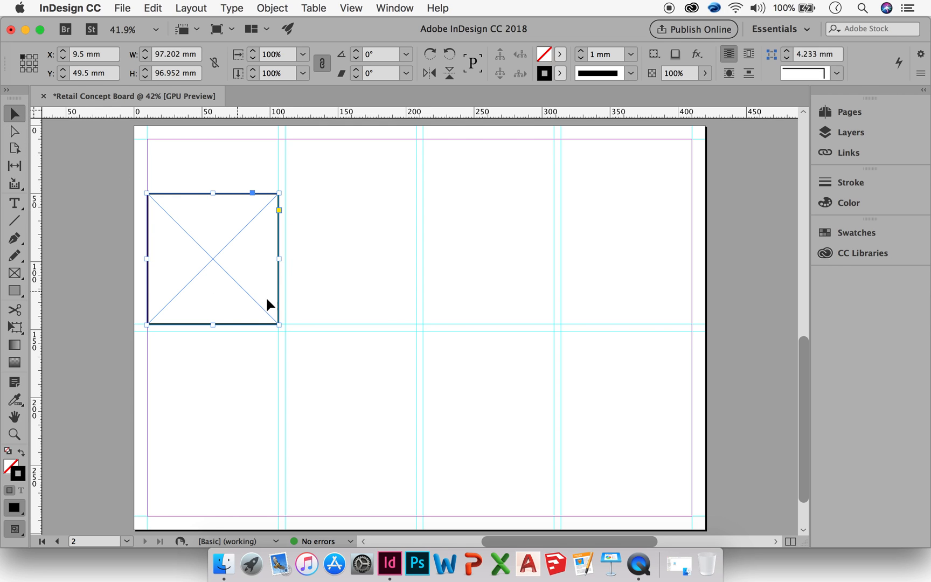
mouse_move(187, 233)
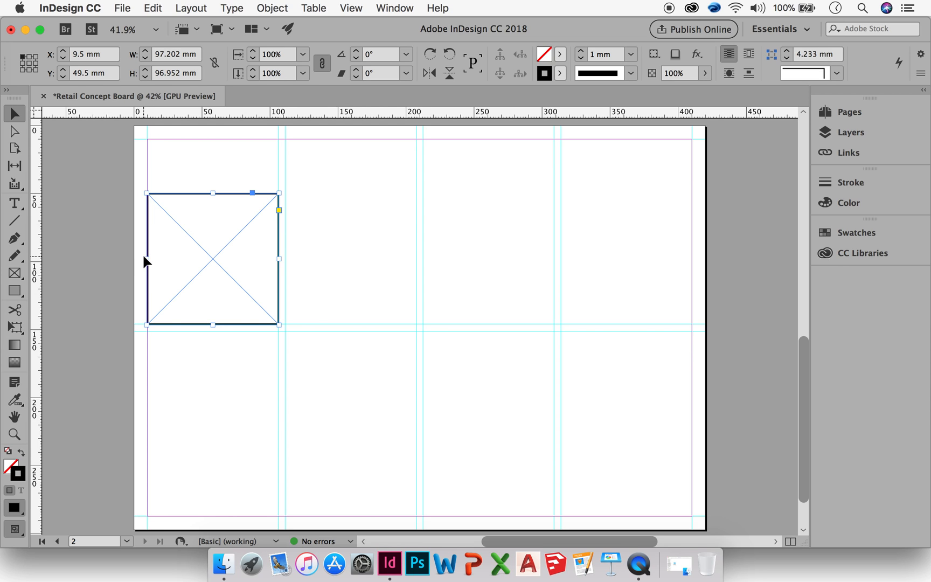
mouse_move(279, 327)
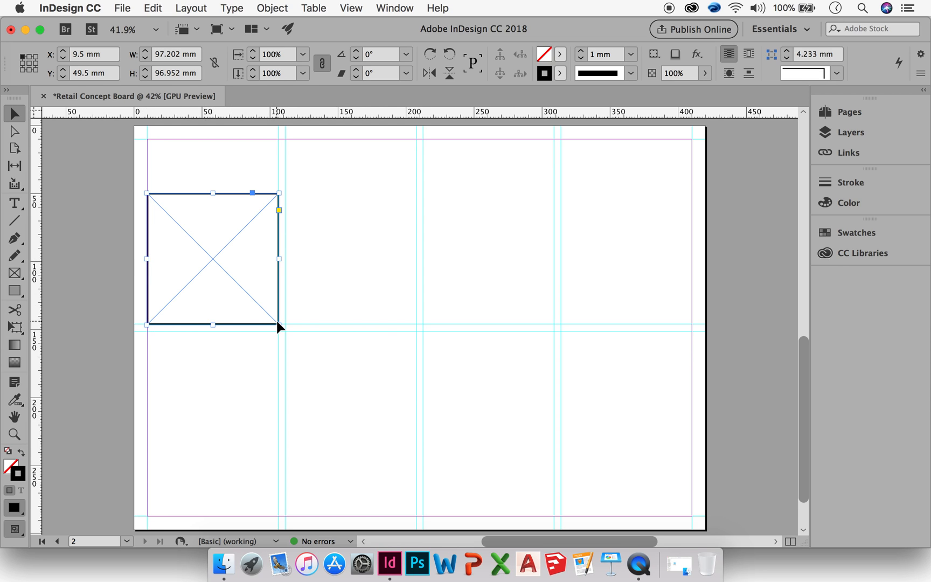
mouse_move(226, 266)
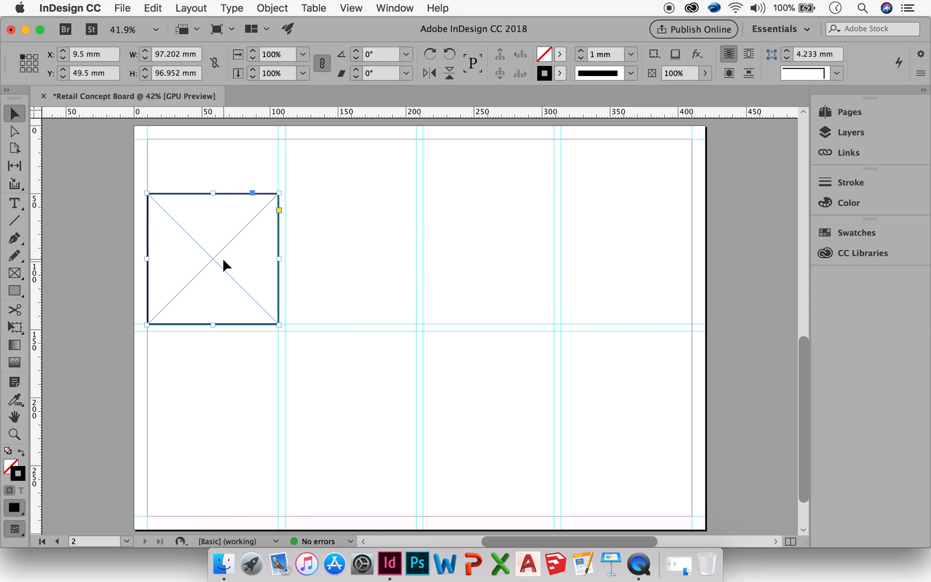
Option-drag a copy of the outlined frame into the second column and select it.
left_click_drag(212, 258, 420, 325)
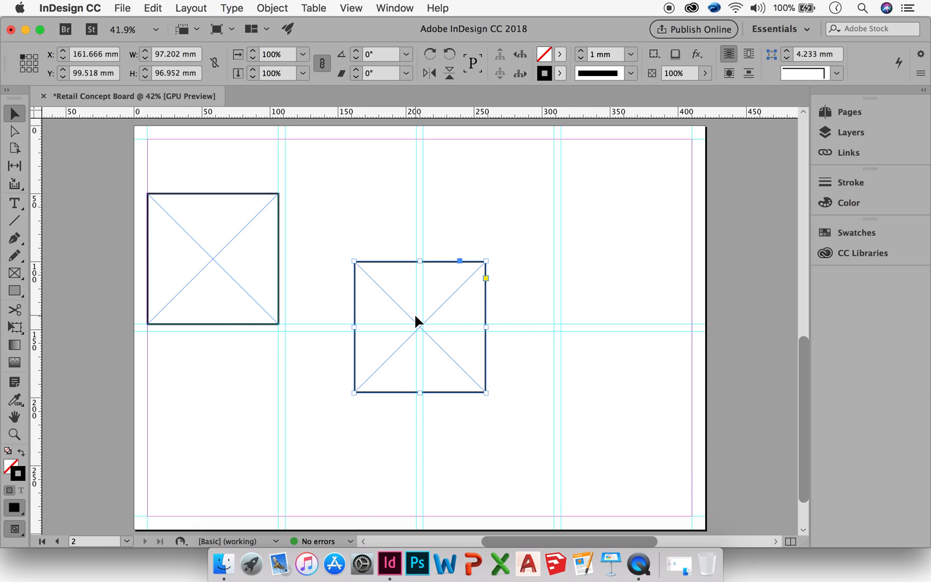
mouse_move(421, 331)
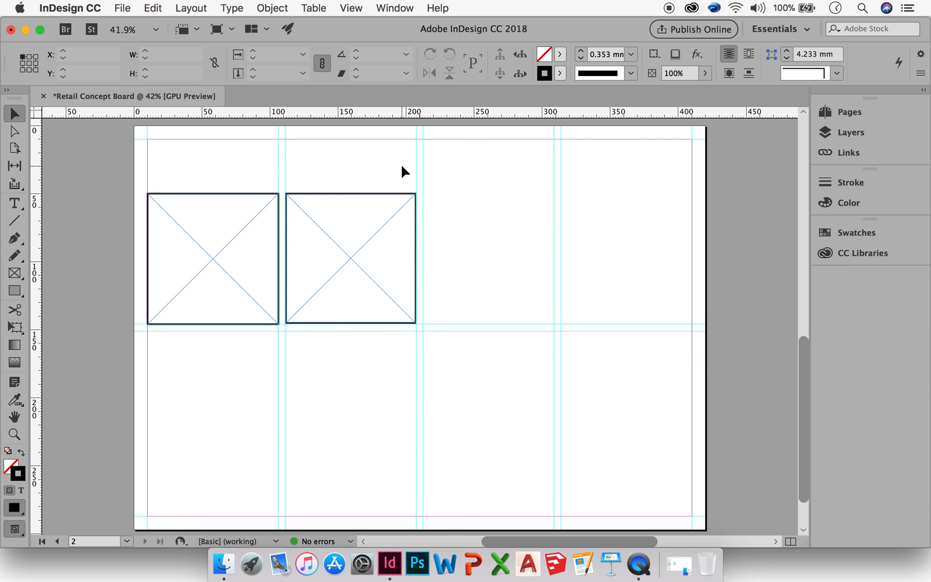
left_click(350, 258)
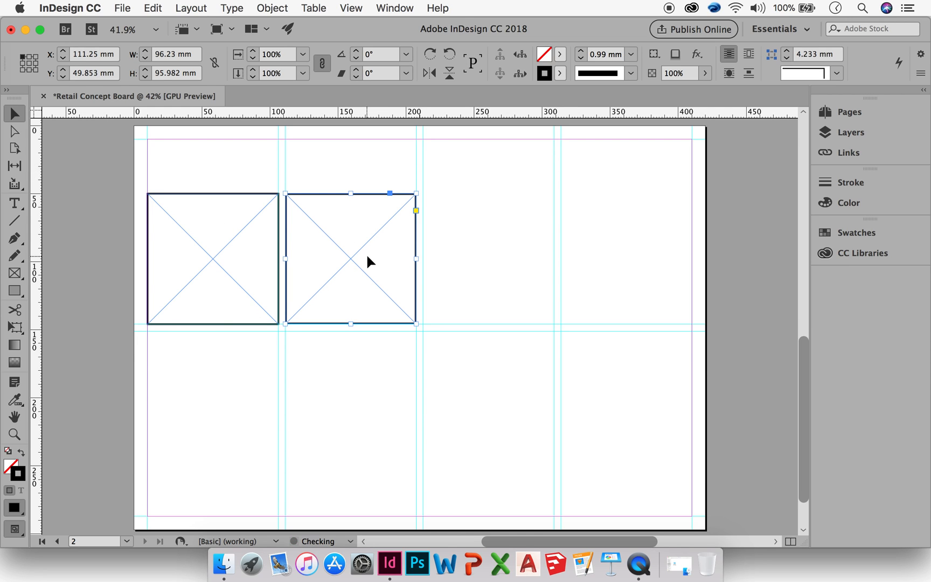
mouse_move(350, 225)
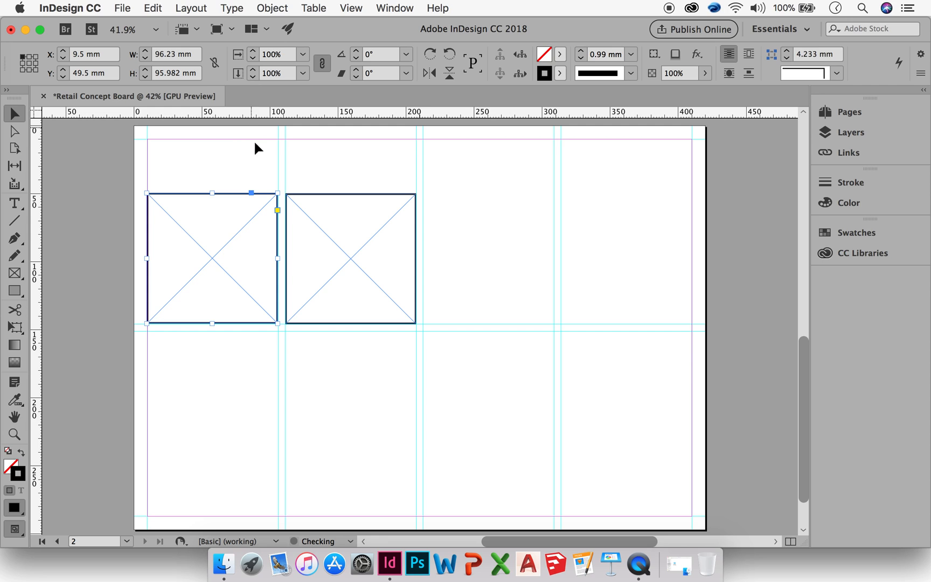
mouse_move(248, 261)
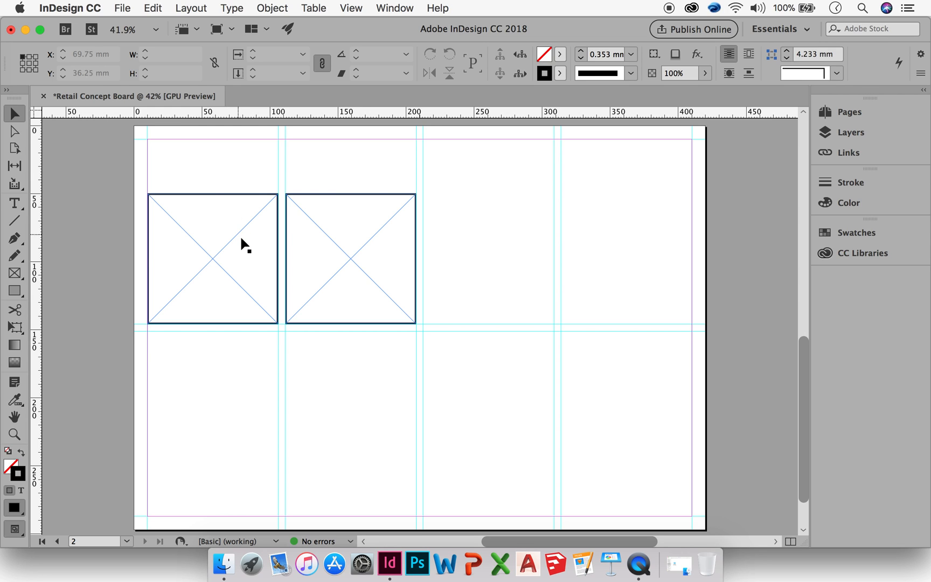
Copy the frame pair twice into the bottom row and add a third top-row frame.
left_click(213, 258)
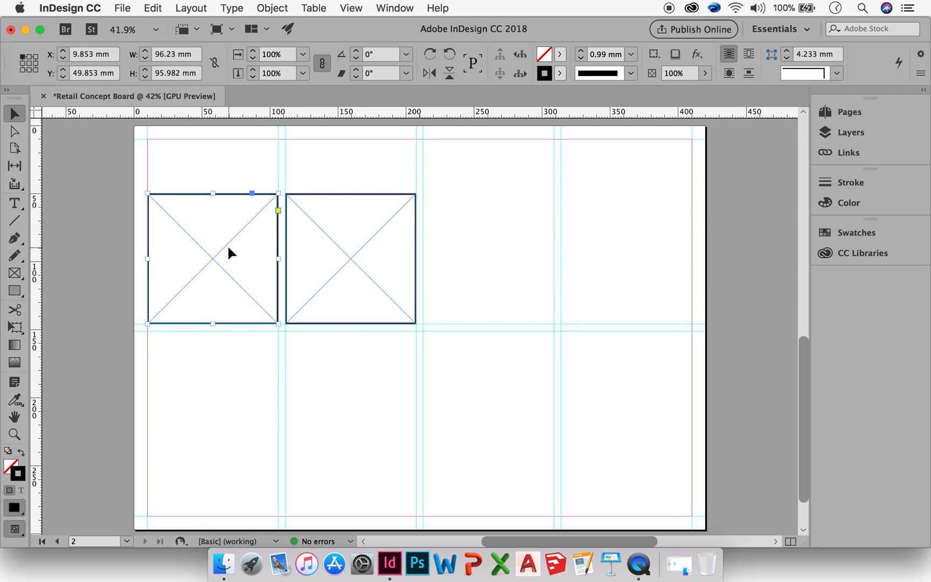
mouse_move(374, 216)
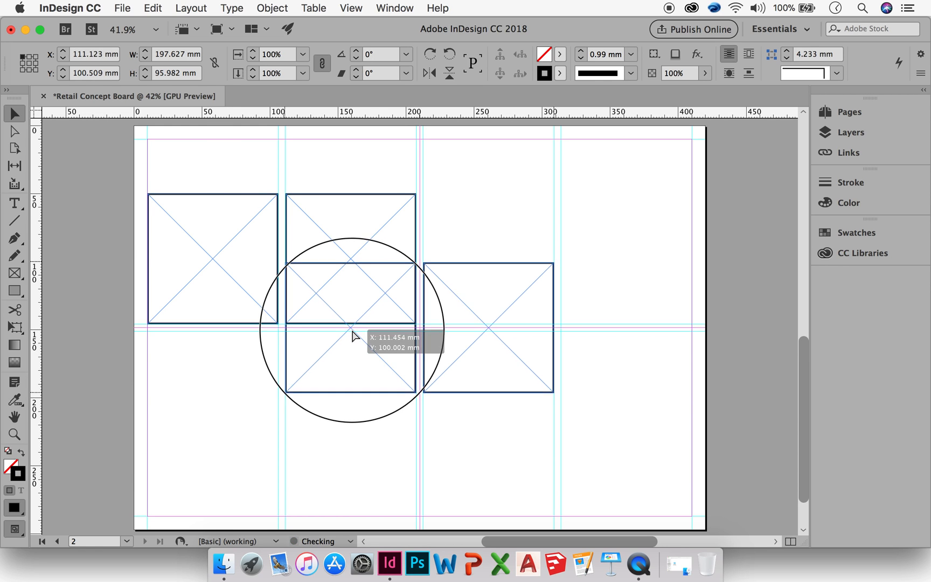
left_click_drag(354, 336, 210, 394)
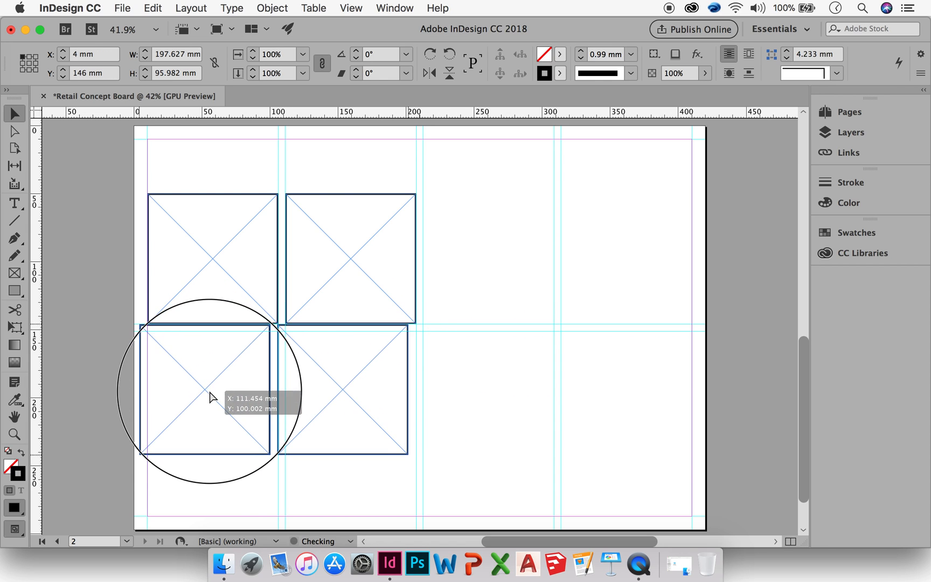
left_click_drag(212, 397, 218, 403)
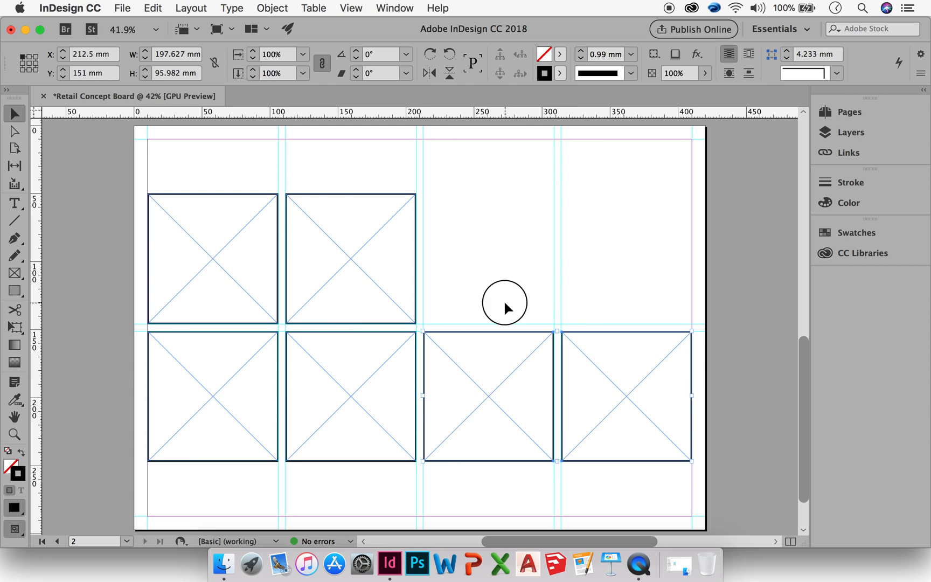
left_click(487, 396)
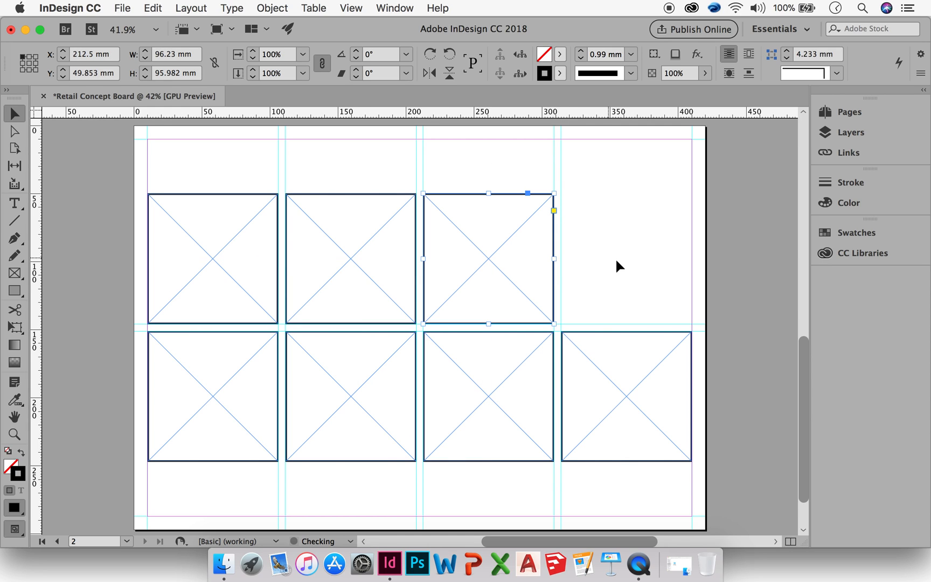
left_click(623, 268)
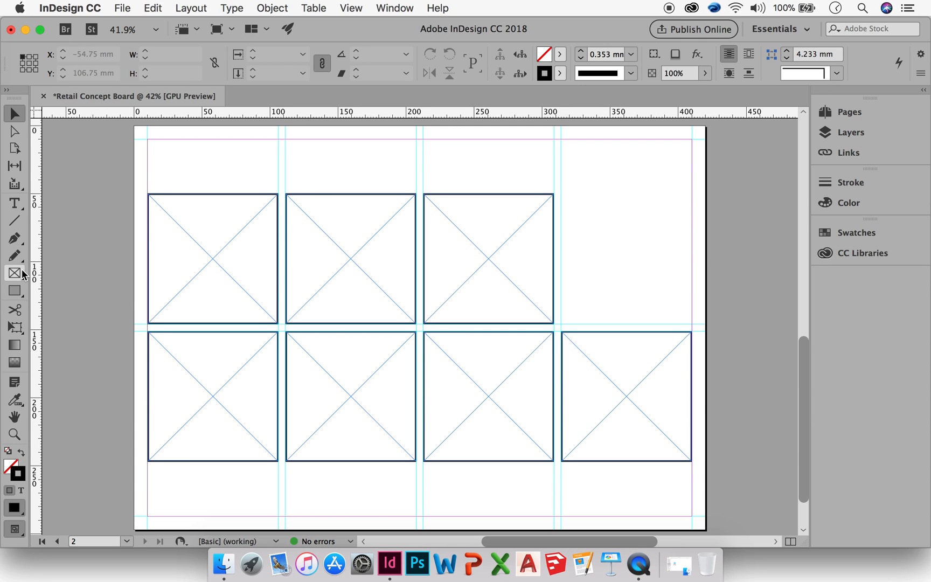
mouse_move(14, 273)
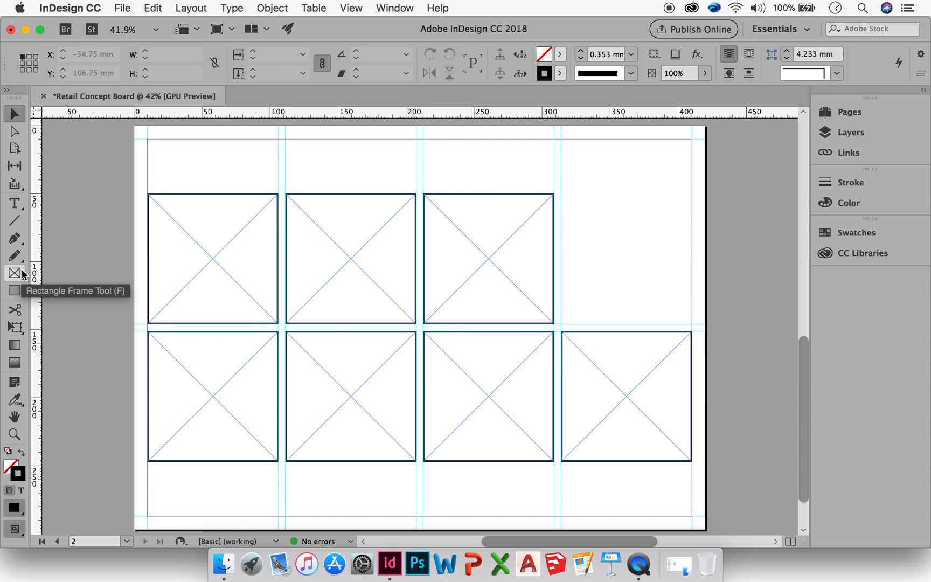